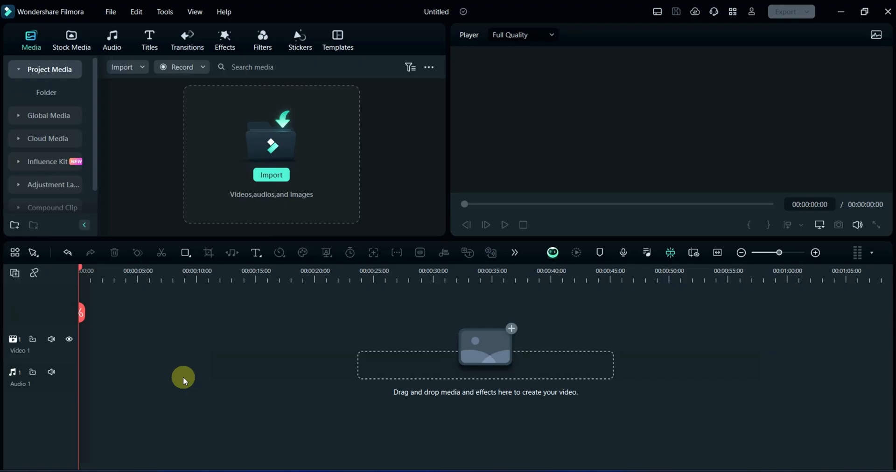
mouse_move(72, 37)
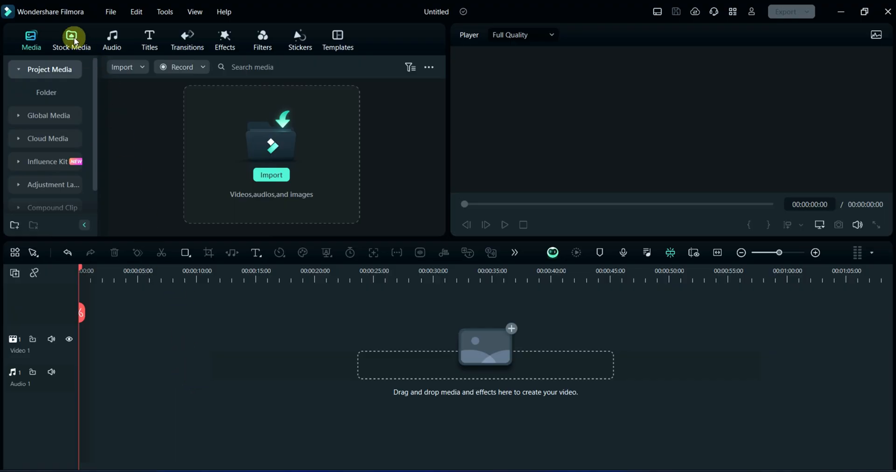
Step: Add Logo Reveal Backgrounds Media 01 from Stock Media Intro, matching project to 1920x1080 25fps, and preview
left_click(71, 40)
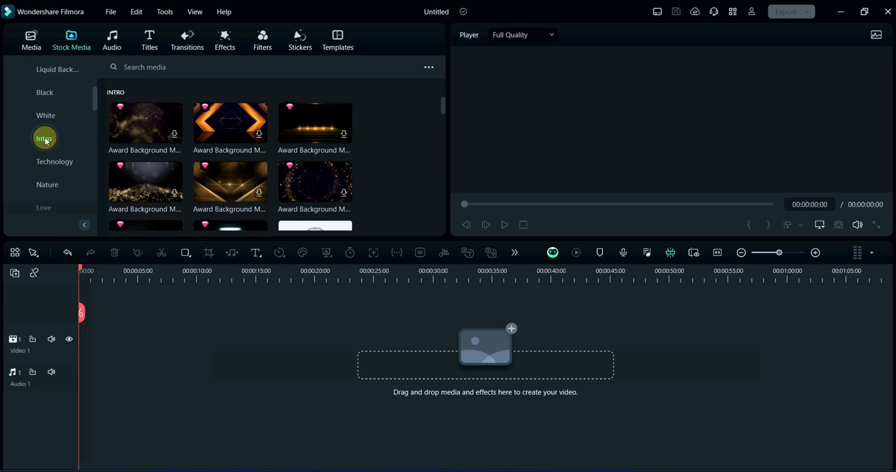
scroll("down", 3)
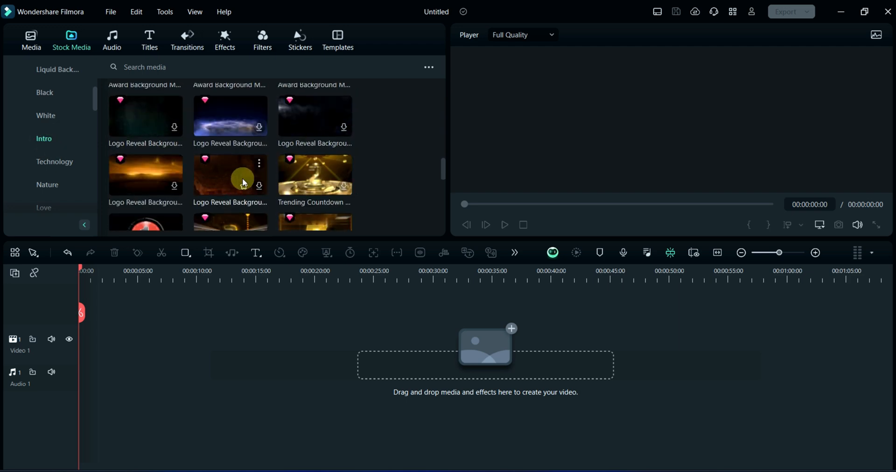
left_click_drag(229, 174, 176, 305)
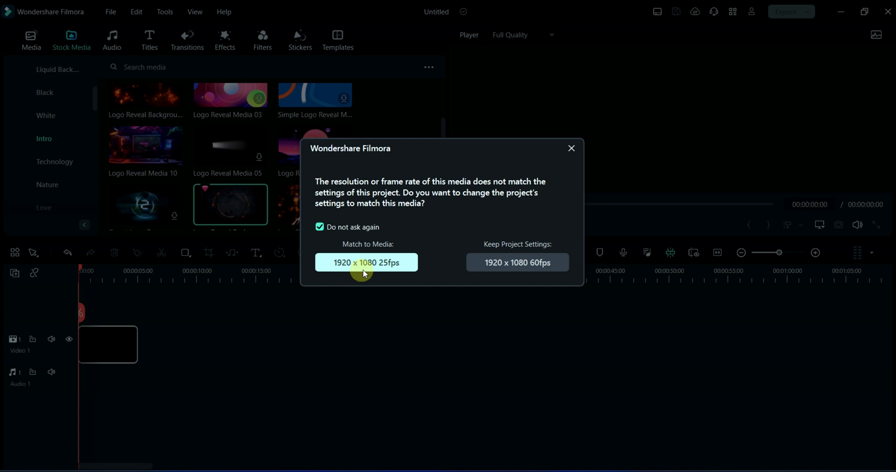
left_click(365, 262)
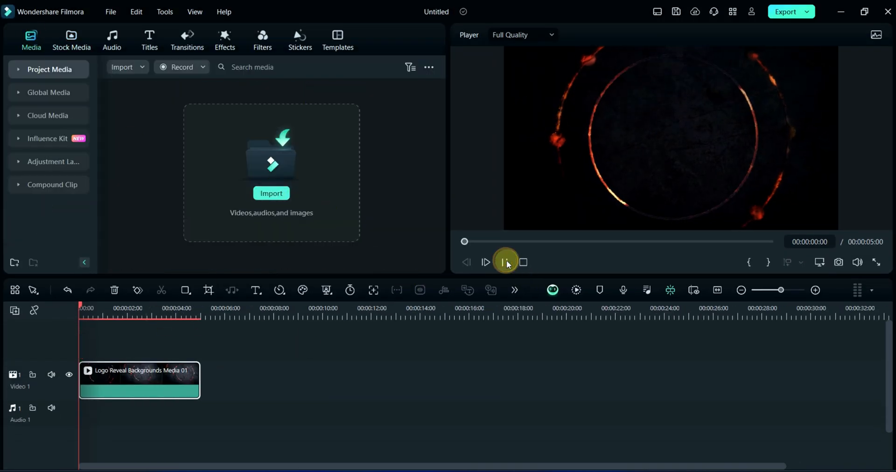
left_click(506, 262)
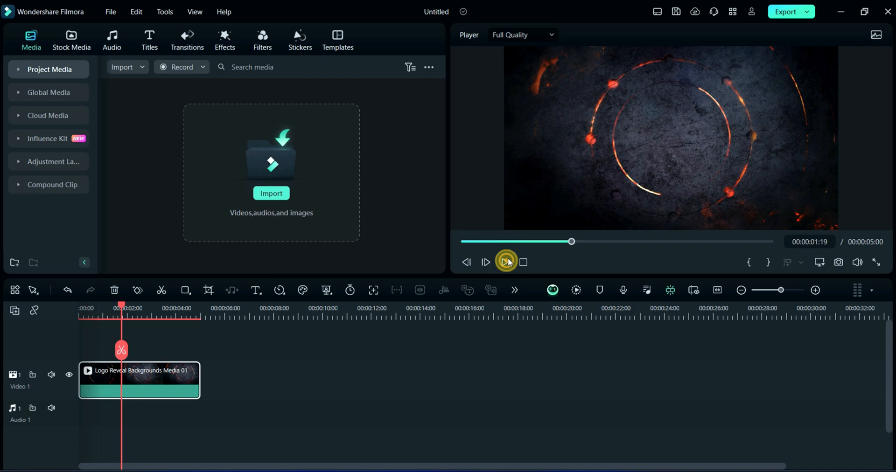
Step: Import Filmora Logo New onto Video 2, shrink it, and add white drop shadow at opacity 100
left_click(271, 193)
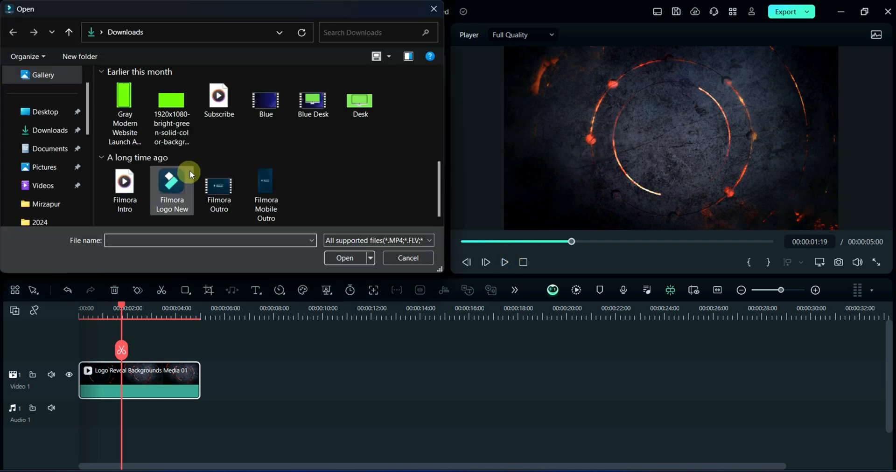
left_click(345, 258)
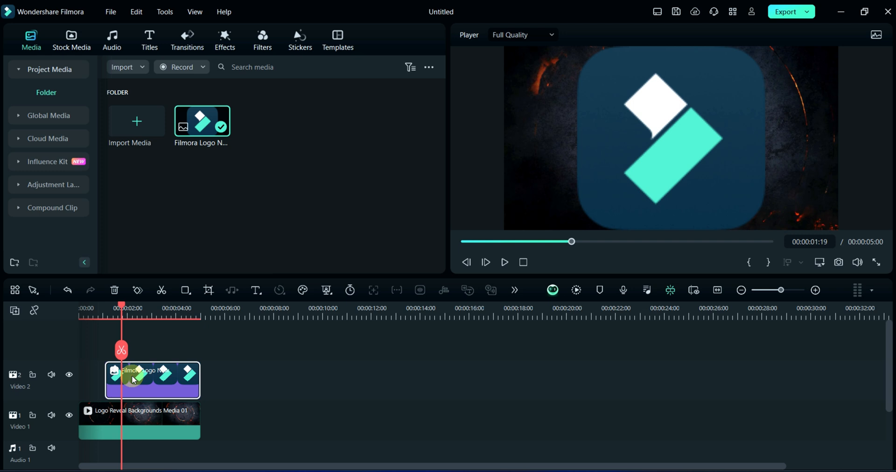
double_click(152, 381)
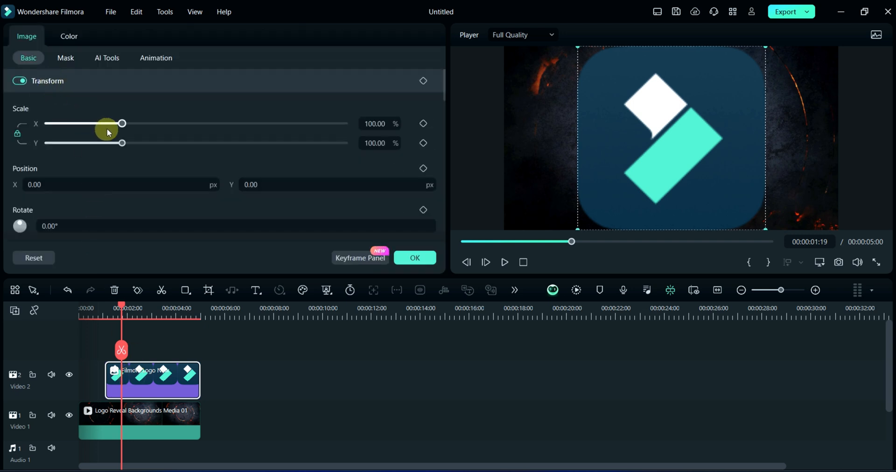
left_click_drag(122, 124, 55, 124)
type("50")
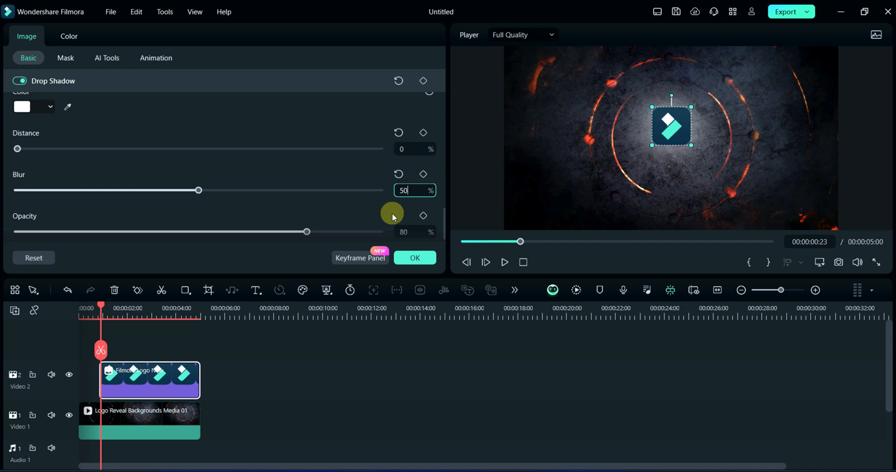
left_click_drag(307, 232, 379, 232)
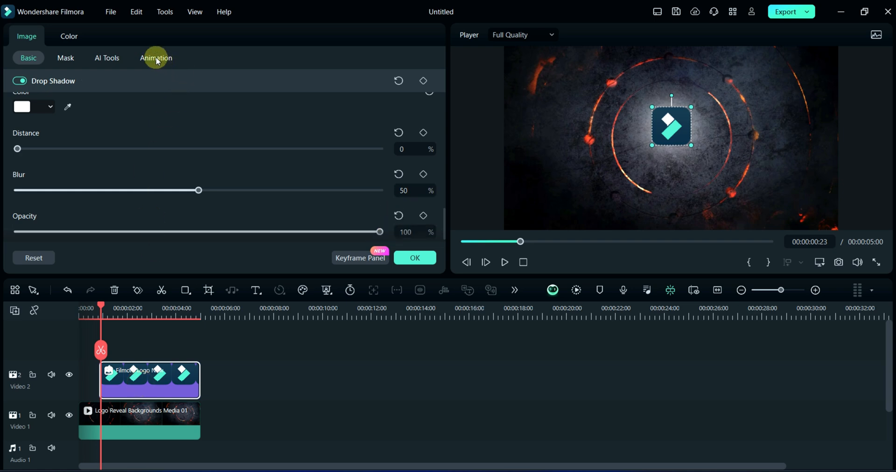
Step: Apply the Wham! preset from Preset Motions (Legacy) to the logo clip
left_click(156, 58)
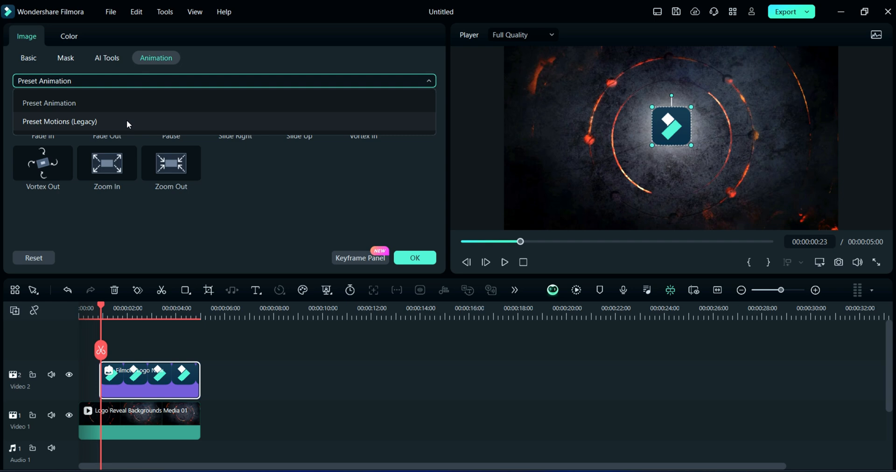
left_click(60, 122)
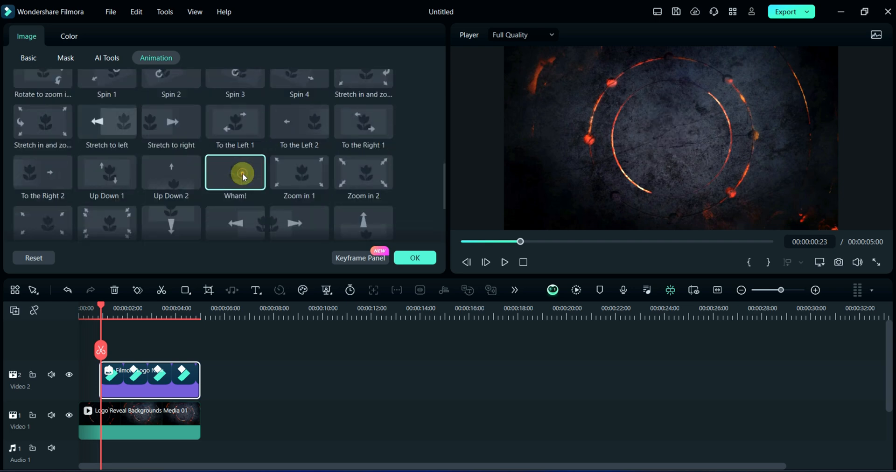
left_click(235, 173)
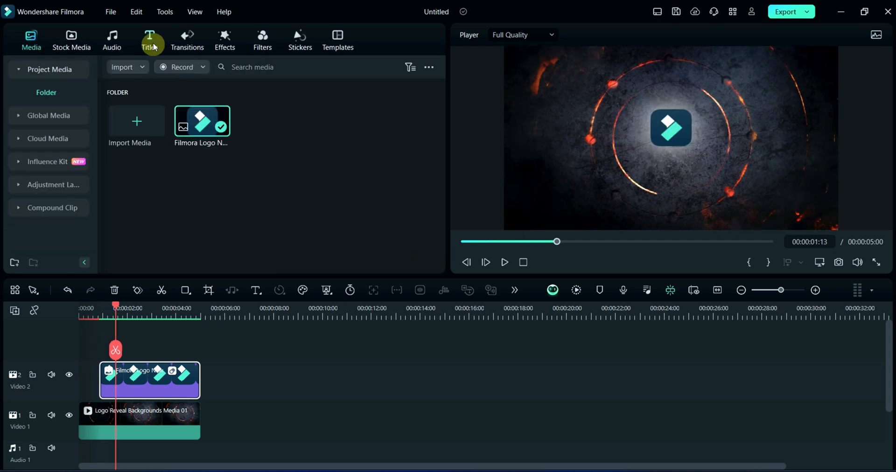
Step: Place a plain Title Effects text title on track 3 above the logo and open its advanced editor
left_click(149, 41)
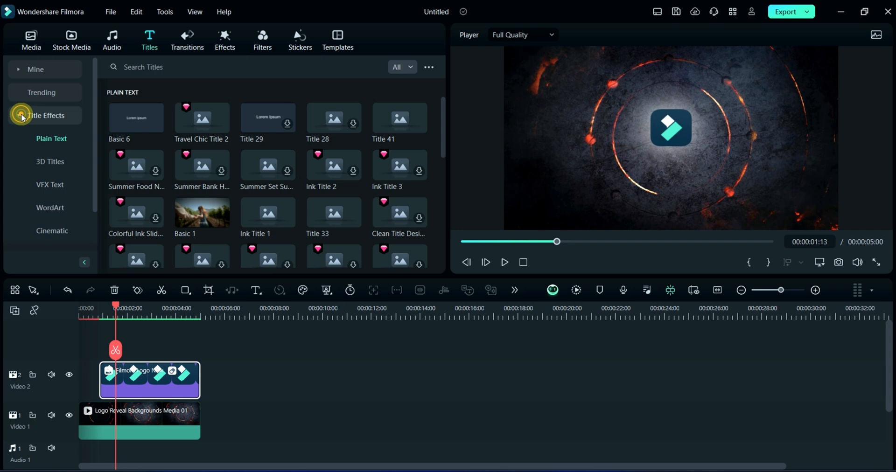
left_click(50, 162)
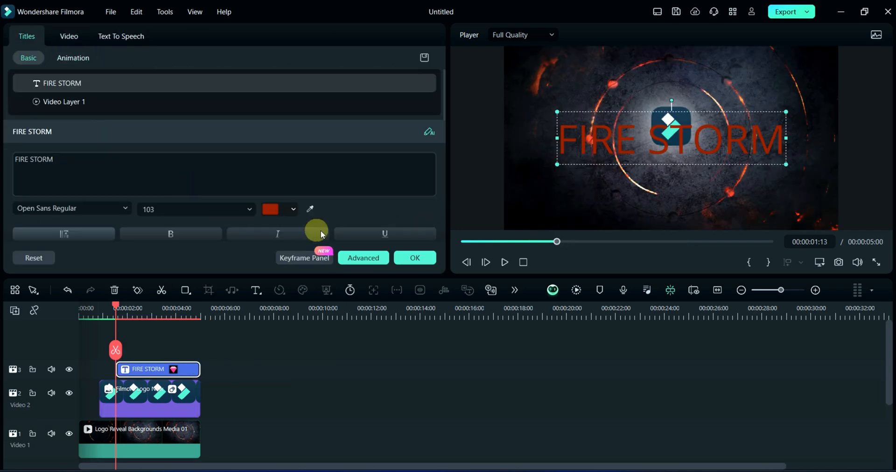
left_click(362, 258)
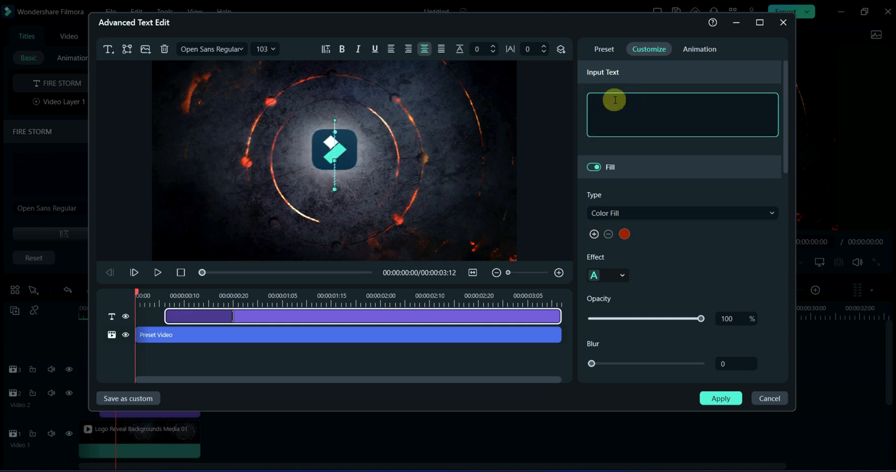
Step: Change the title to FILMORA in Ferret Face Bold Italic, positioned just below the logo
left_click(624, 234)
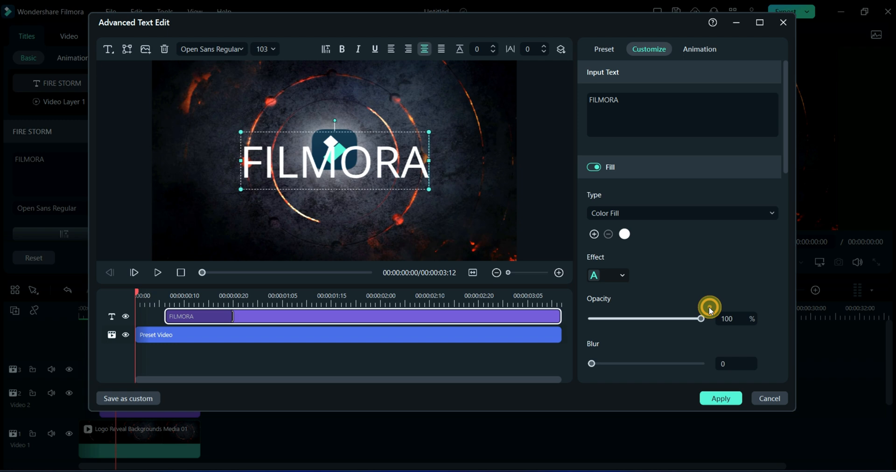
left_click(211, 49)
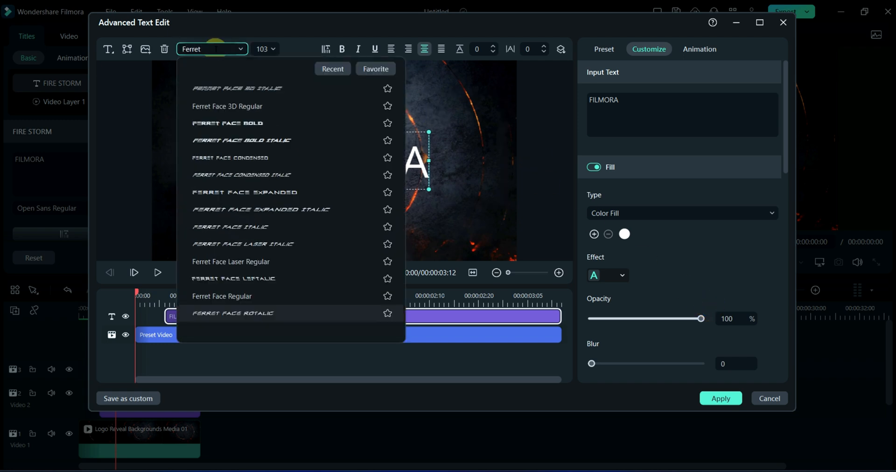
left_click(241, 140)
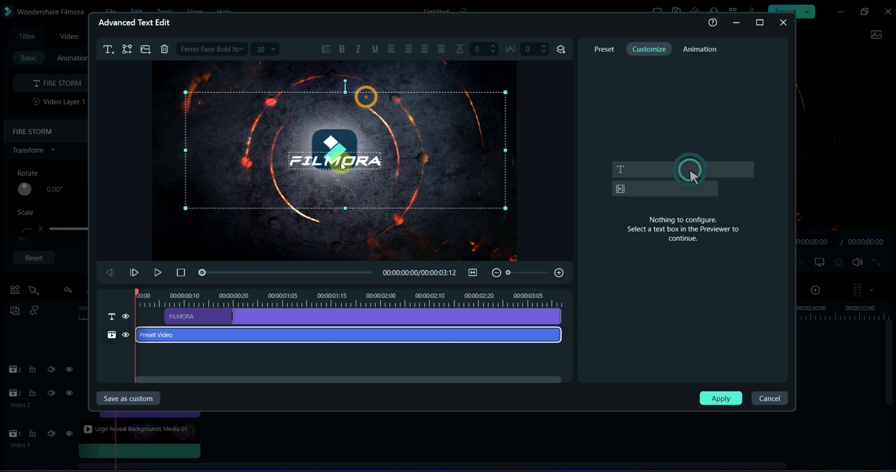
left_click(334, 160)
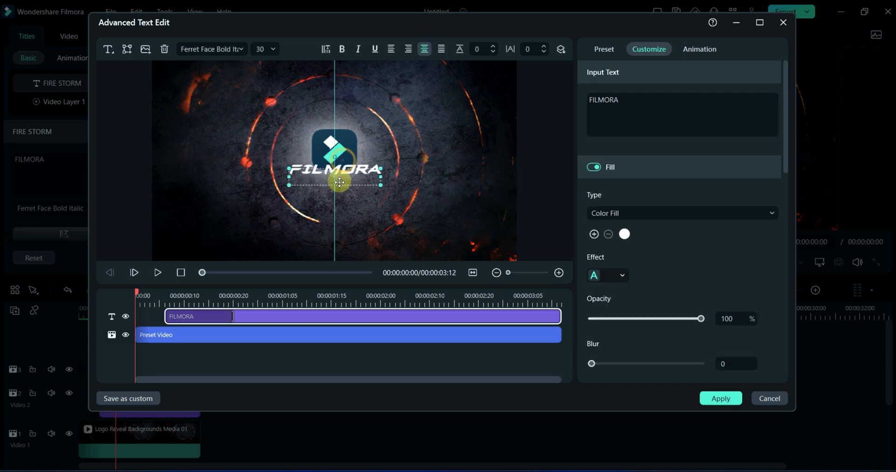
left_click_drag(339, 169, 339, 189)
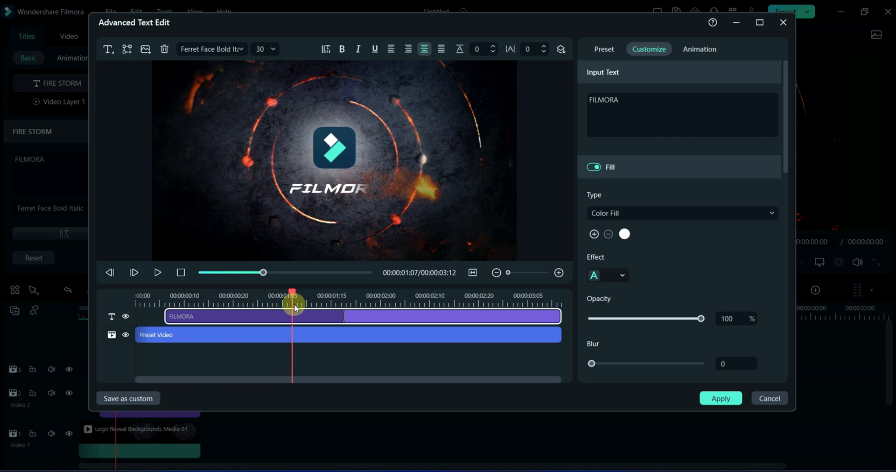
Step: Apply the title edits and play the intro to check the FILMORA title
left_click(721, 399)
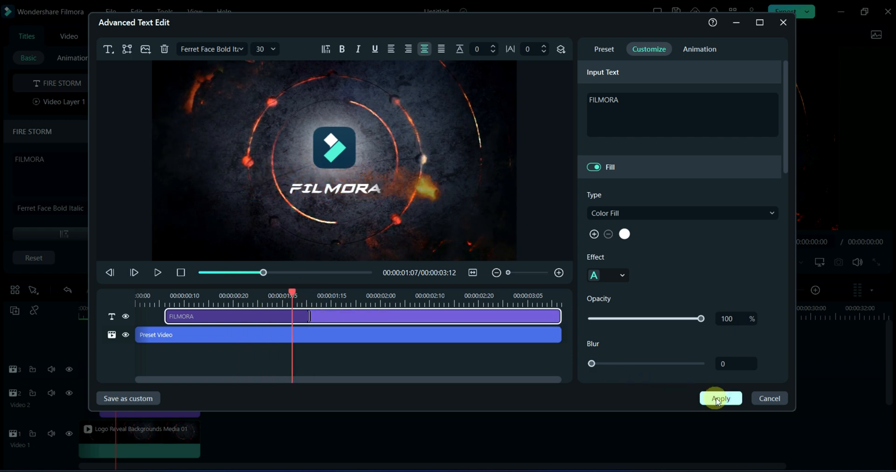
left_click(720, 398)
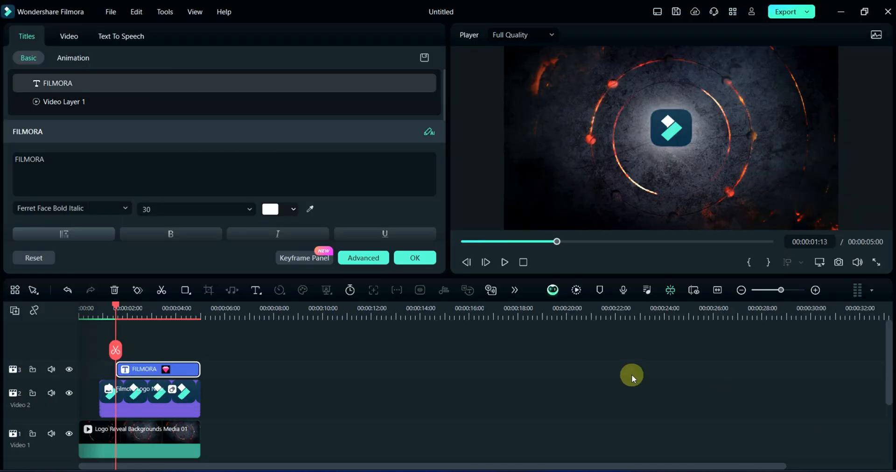
left_click(504, 263)
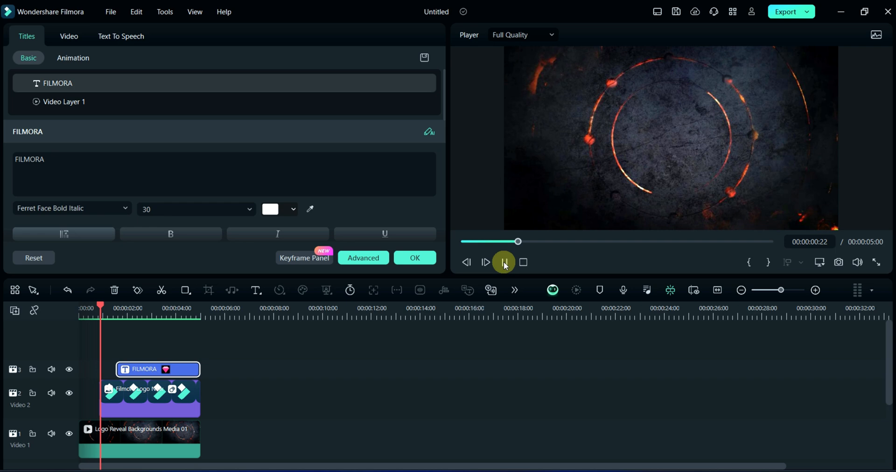
left_click(504, 262)
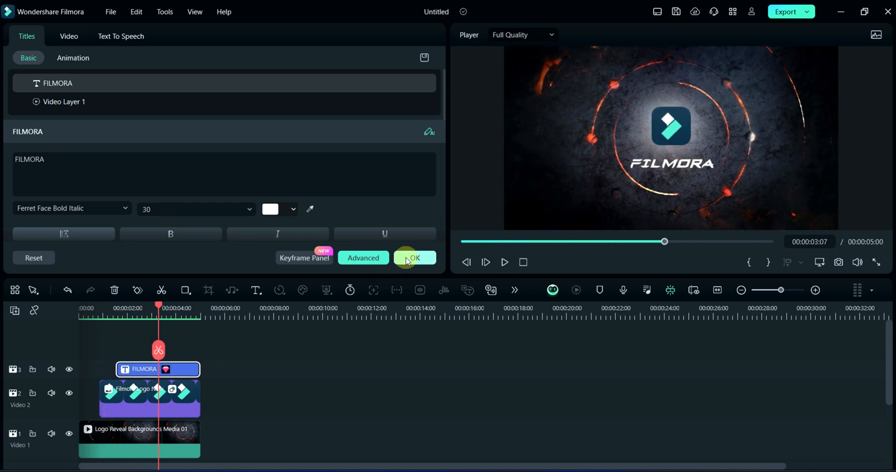
Step: Add Fire Particle Effect Overlay 04 above the background, extend clips to 5 seconds, and preview
left_click(414, 259)
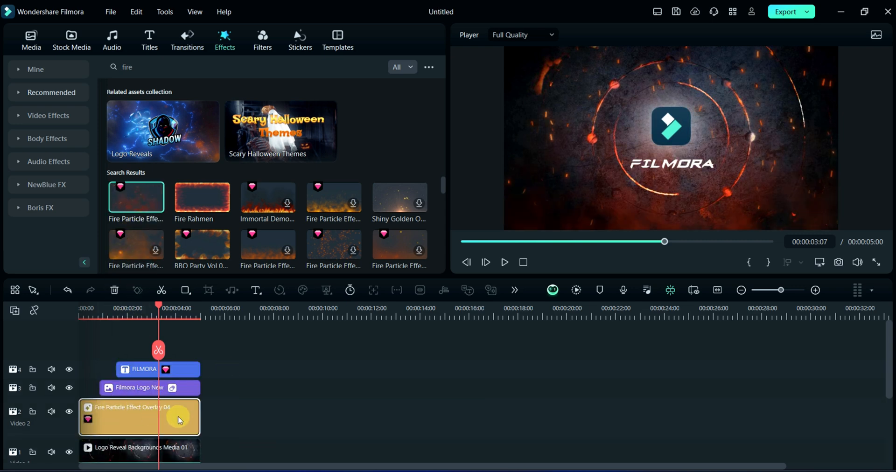
double_click(139, 416)
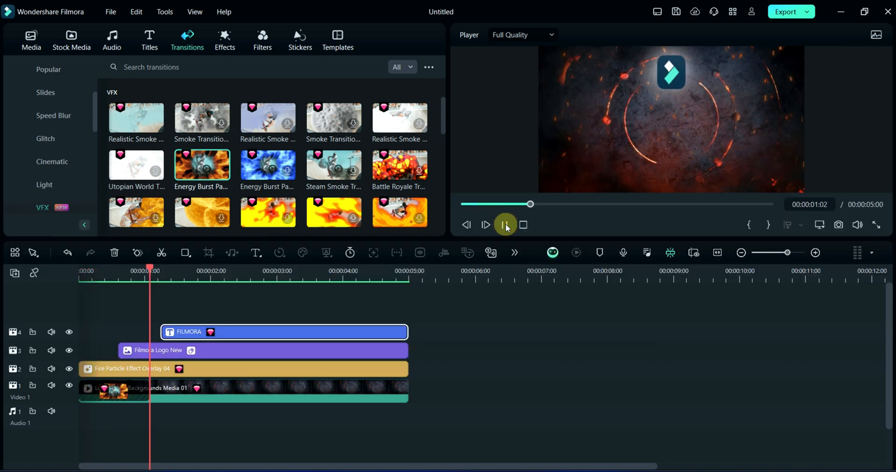
left_click(505, 224)
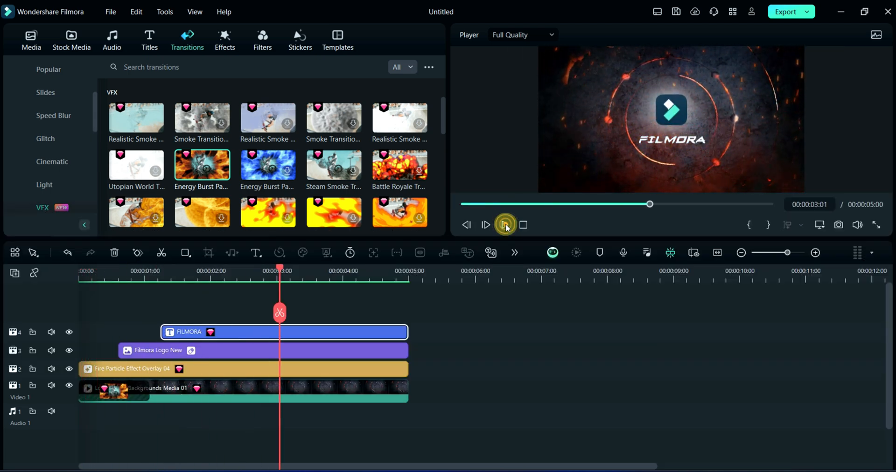
Step: Add fire SFX from Audio > Fire, starting with Little Fire Sparkle 08 at the intro start
left_click(111, 40)
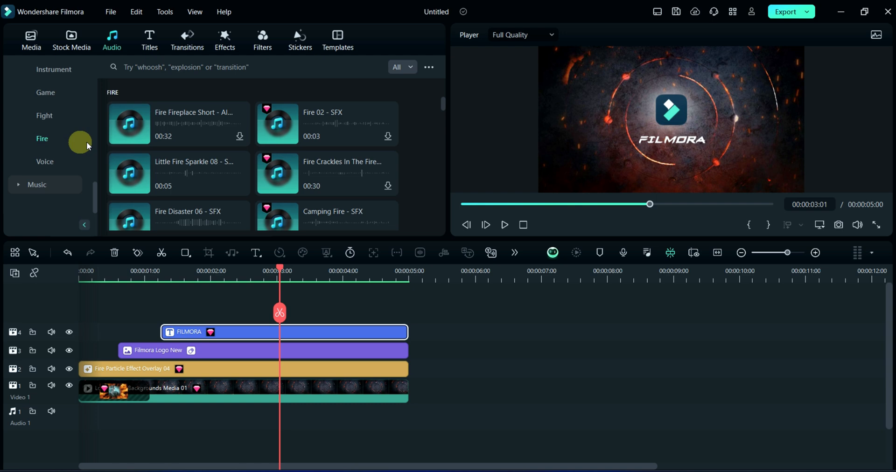
mouse_move(132, 172)
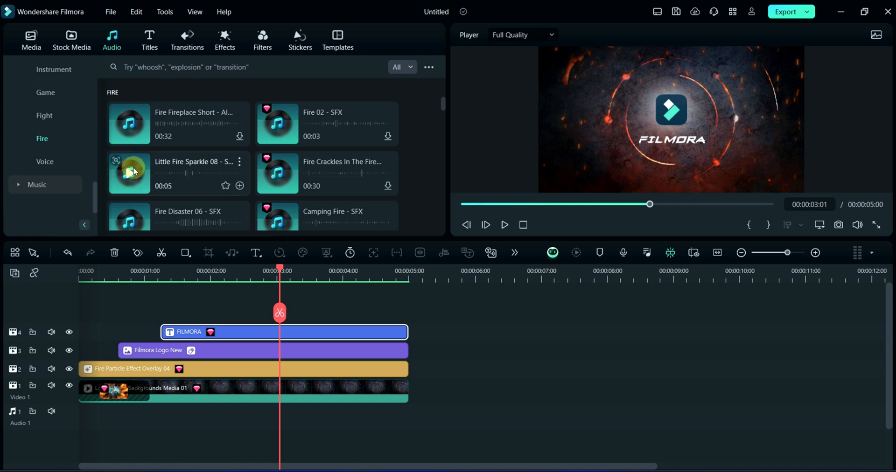
left_click_drag(129, 173, 229, 416)
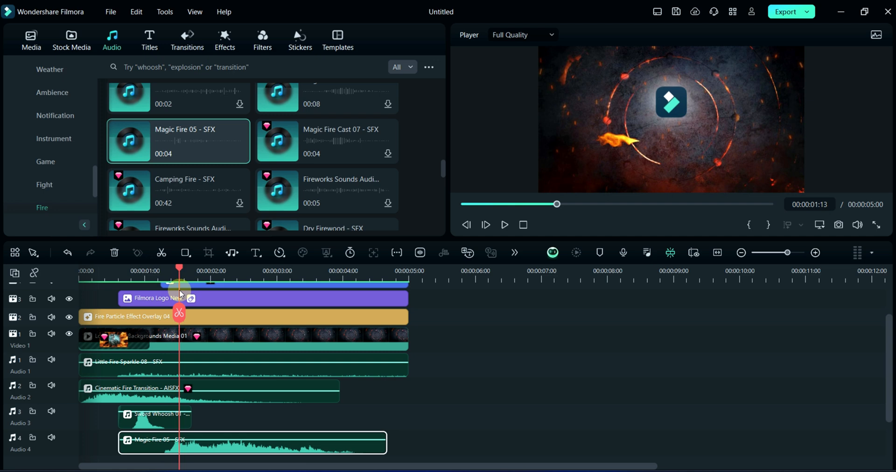
Step: Add an adjustment layer with Temperature 22, Highlight -6, Shadow -3, then export the intro
left_click(31, 40)
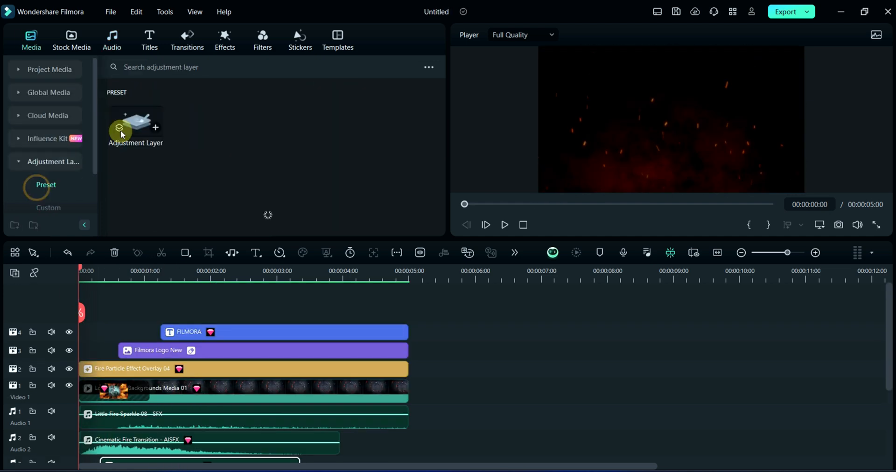
double_click(136, 127)
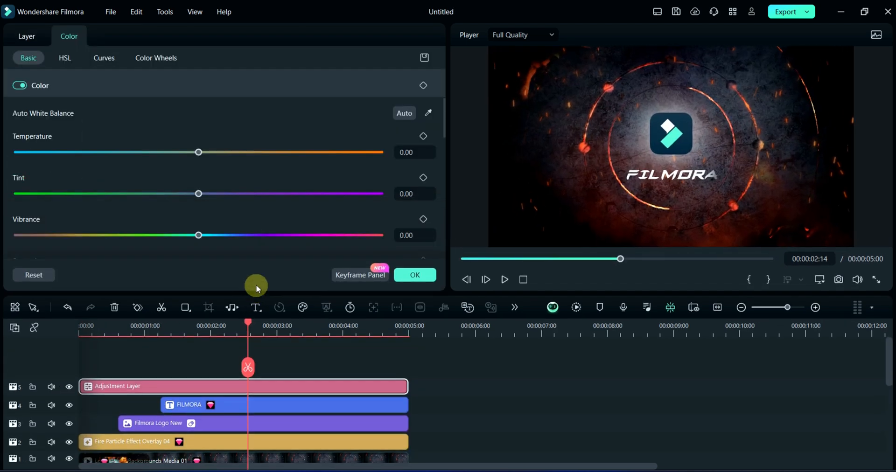
left_click_drag(198, 152, 237, 152)
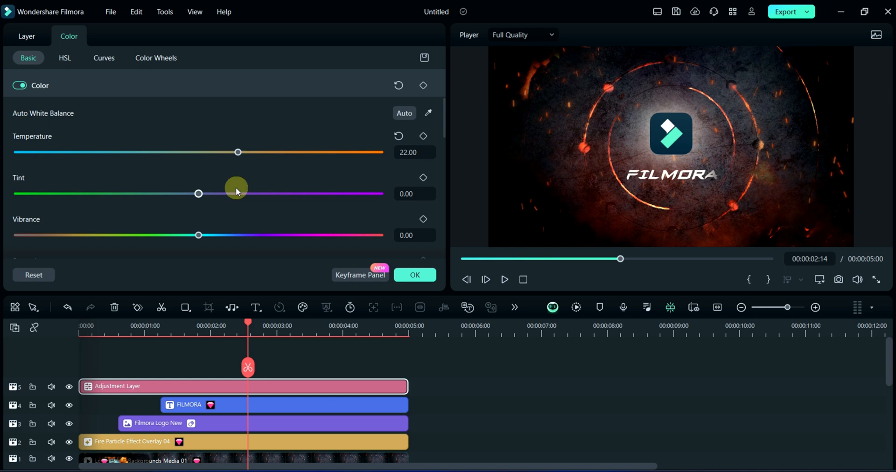
scroll("down", 3)
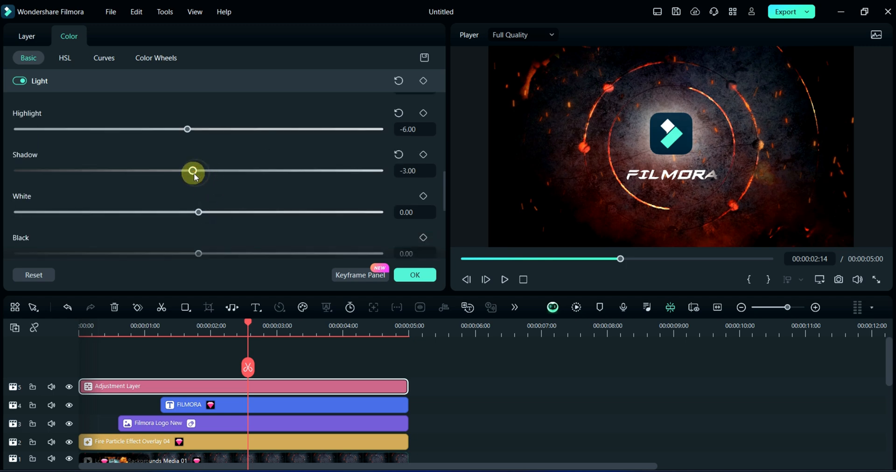
scroll("down", 3)
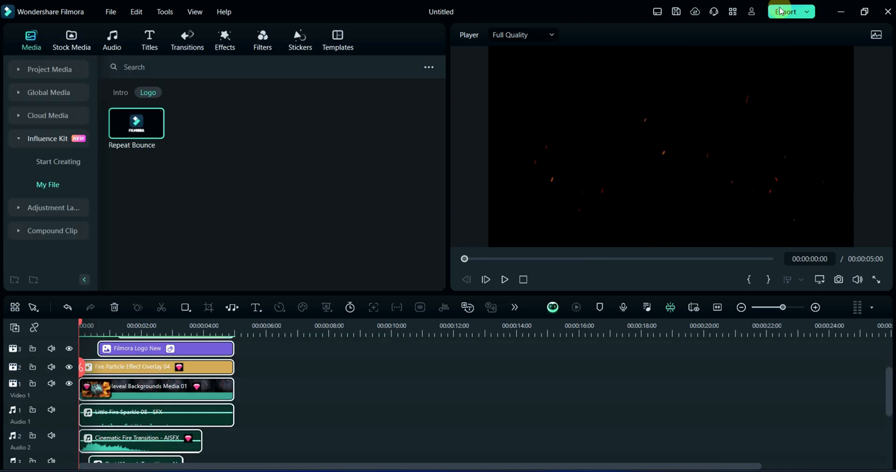
left_click(787, 11)
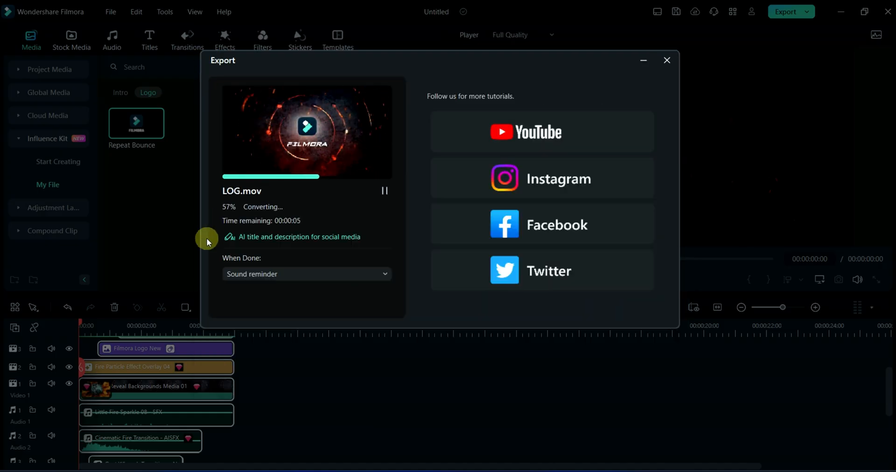
left_click(667, 61)
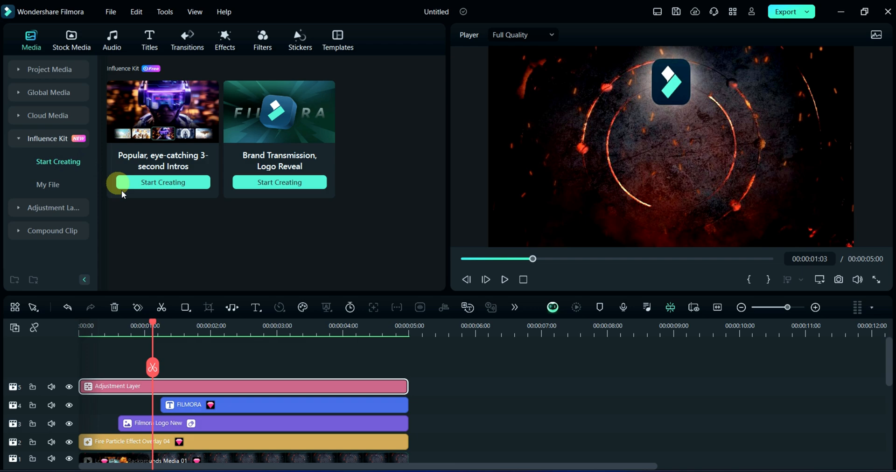
mouse_move(279, 183)
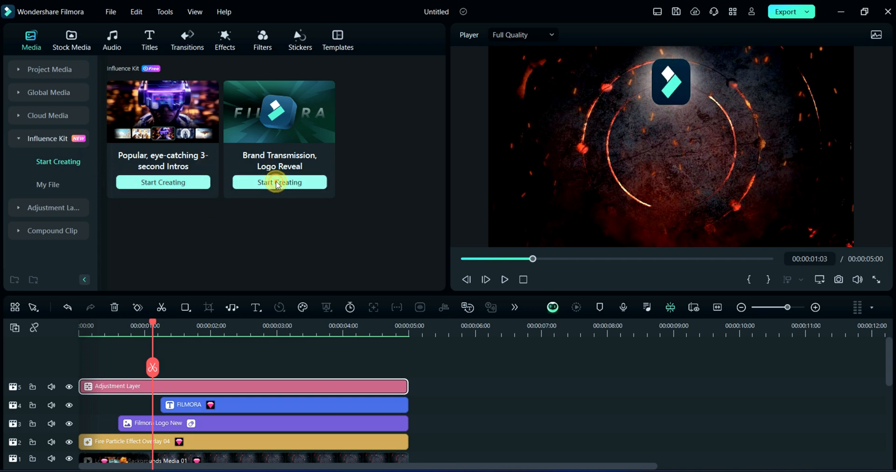
Step: Create a Digital Pixel 01 logo reveal with the caption FILMORA and preview it
left_click(279, 182)
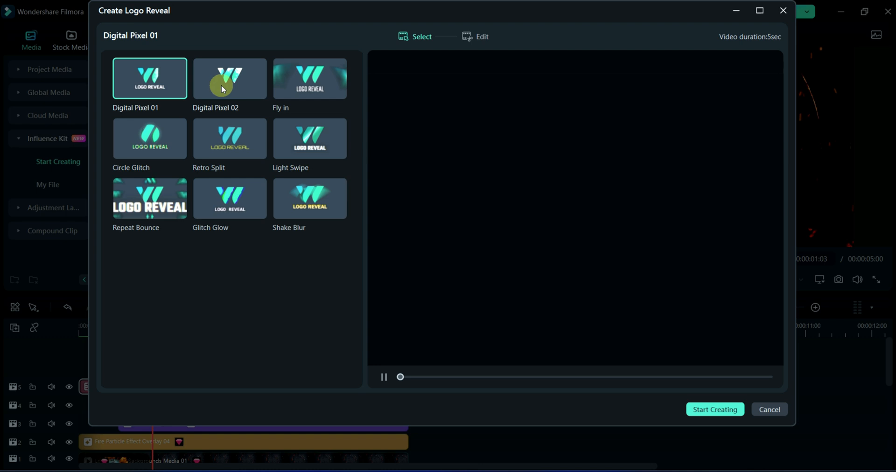
left_click(229, 79)
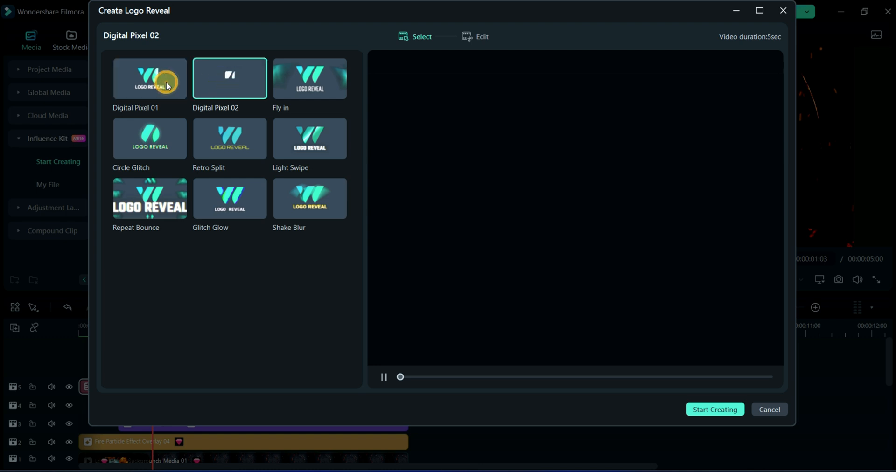
left_click(149, 78)
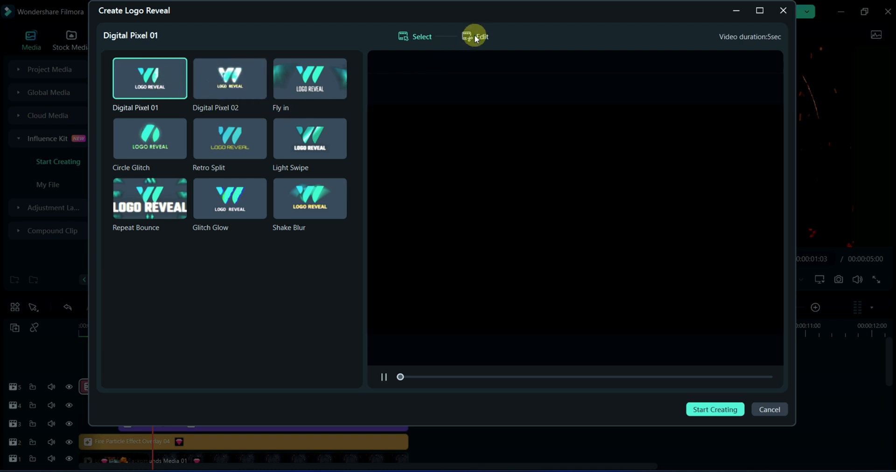
left_click(482, 36)
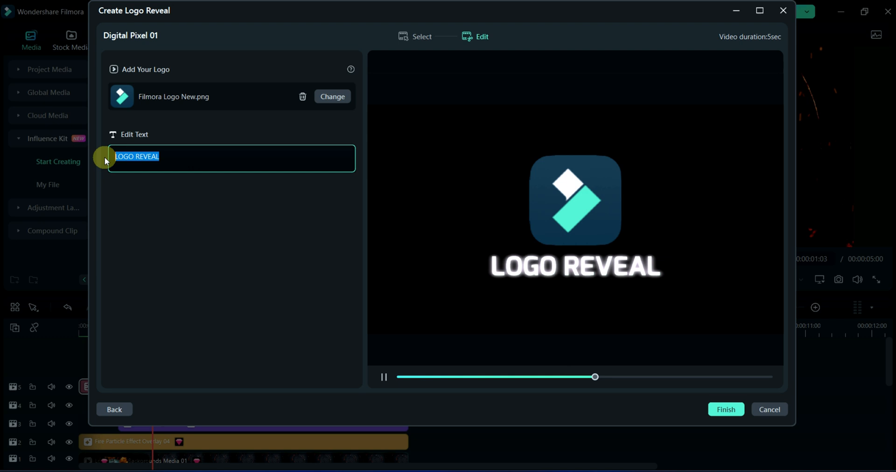
type("FILMORA")
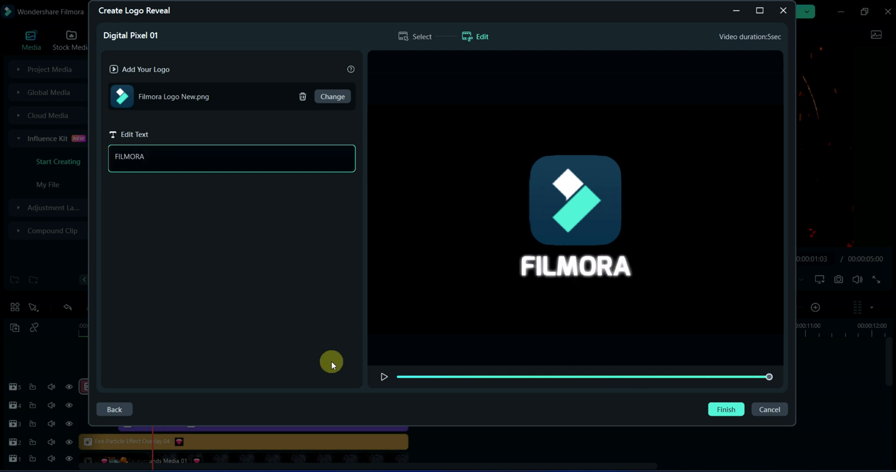
left_click(384, 377)
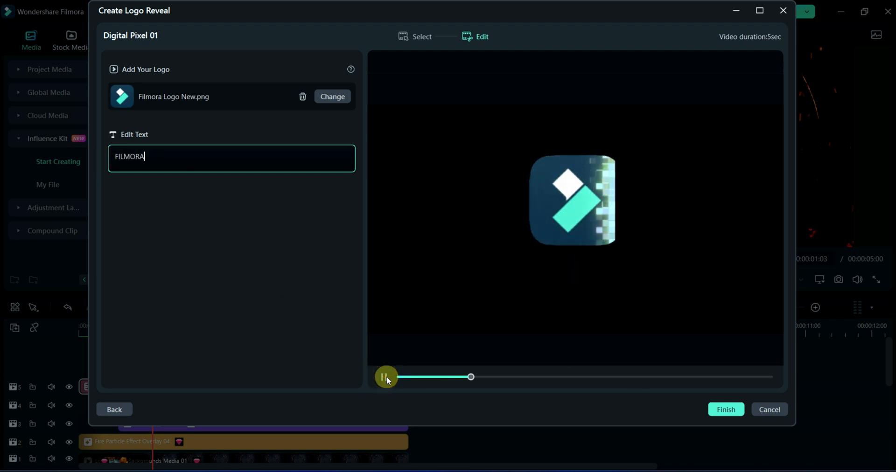
left_click(386, 377)
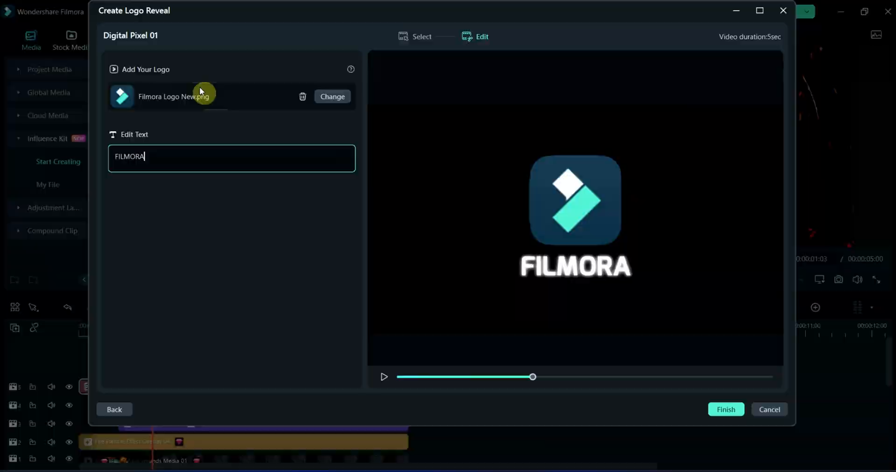